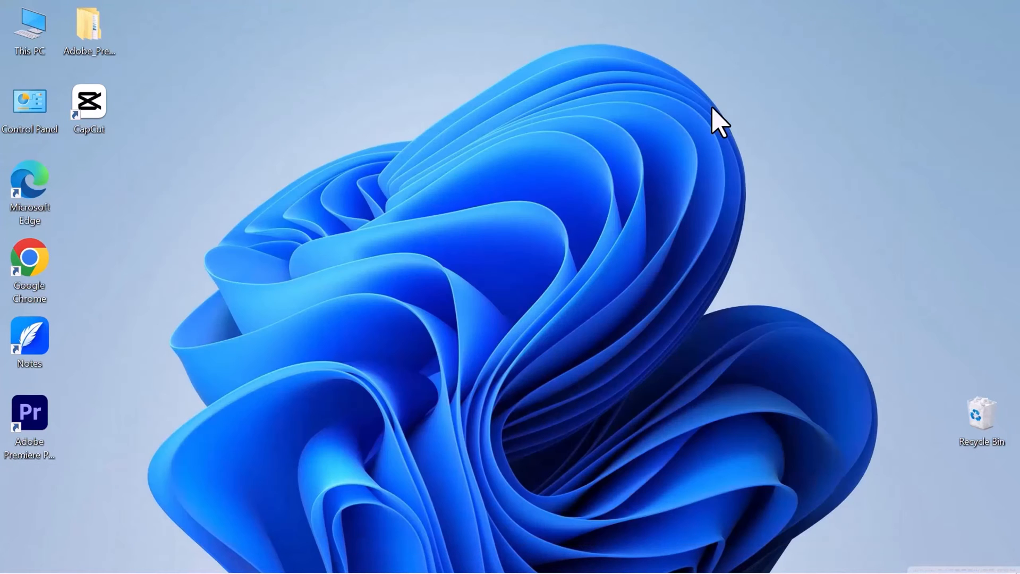
- Launch CapCut from its desktop shortcut, landing in a new empty project
double_click(89, 104)
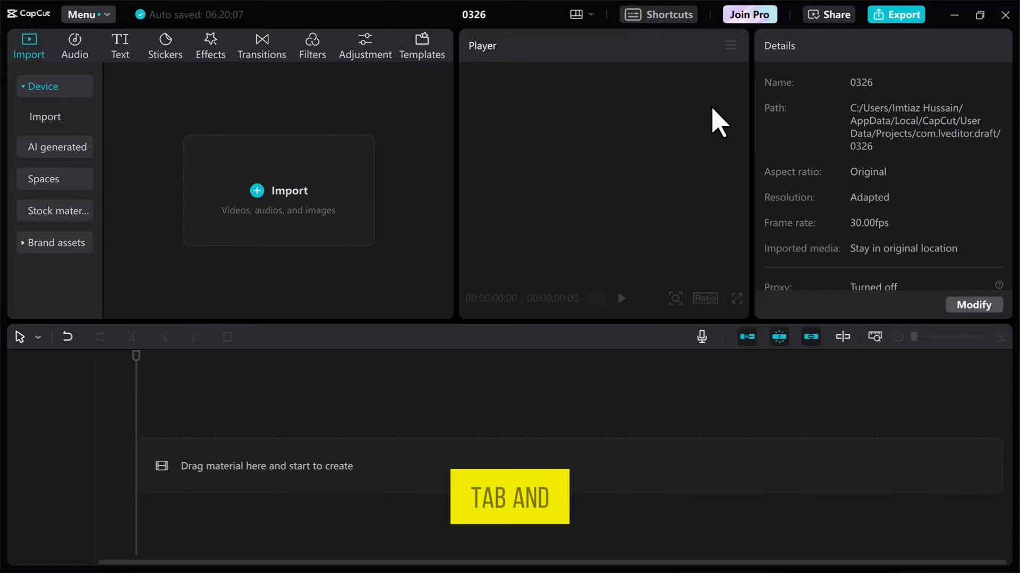
- Import the pexels photo of the seated woman so it becomes a 5-second timeline clip
left_click(277, 190)
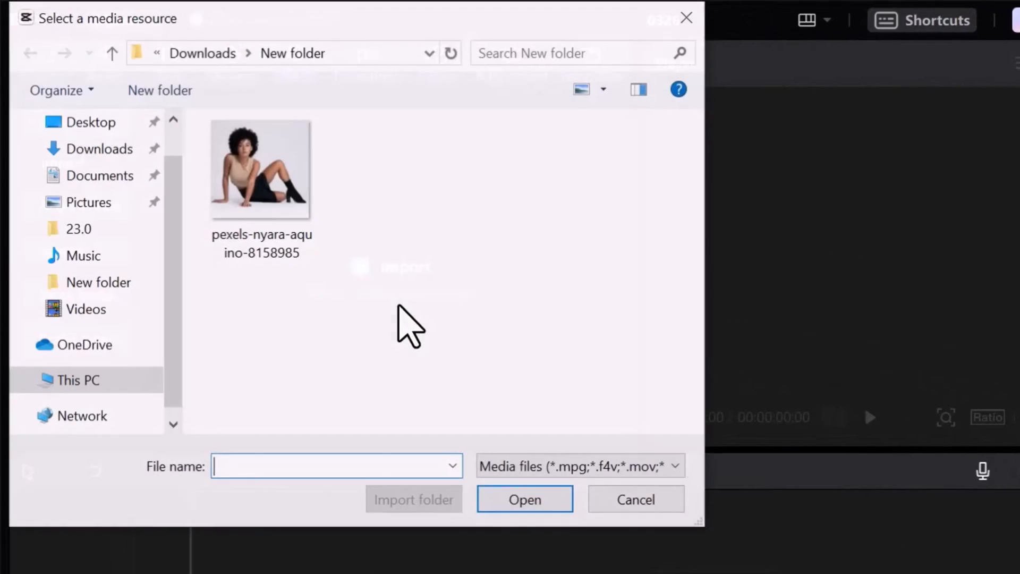
left_click(259, 168)
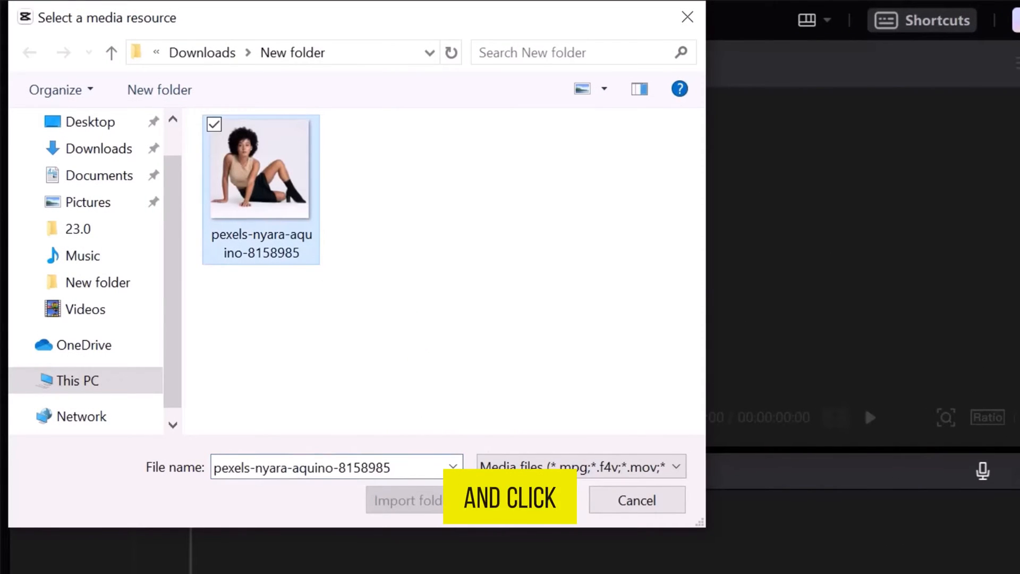
left_click(407, 499)
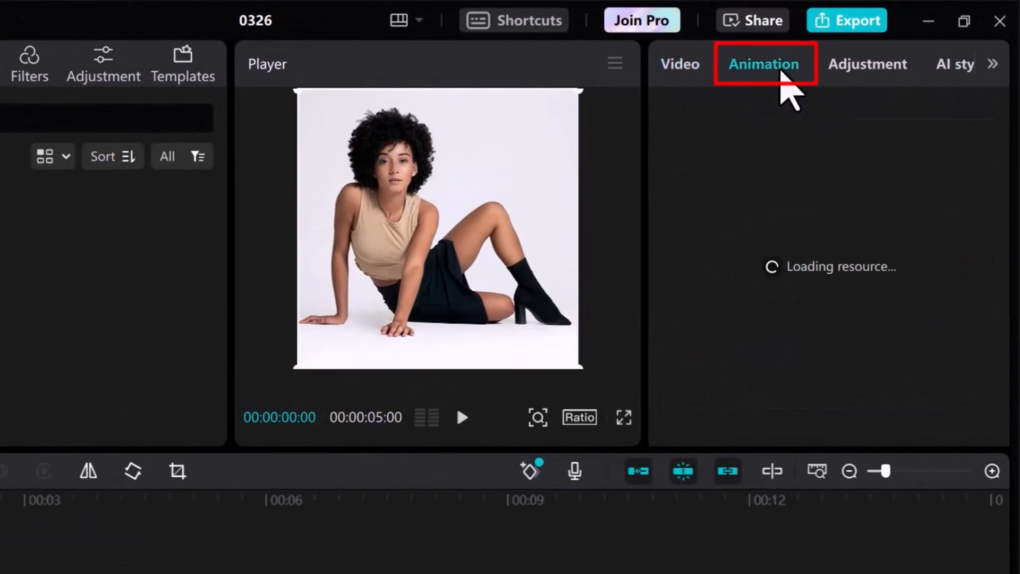
- Apply the Flip combo animation so the photo tilts and turns in the preview
left_click(765, 64)
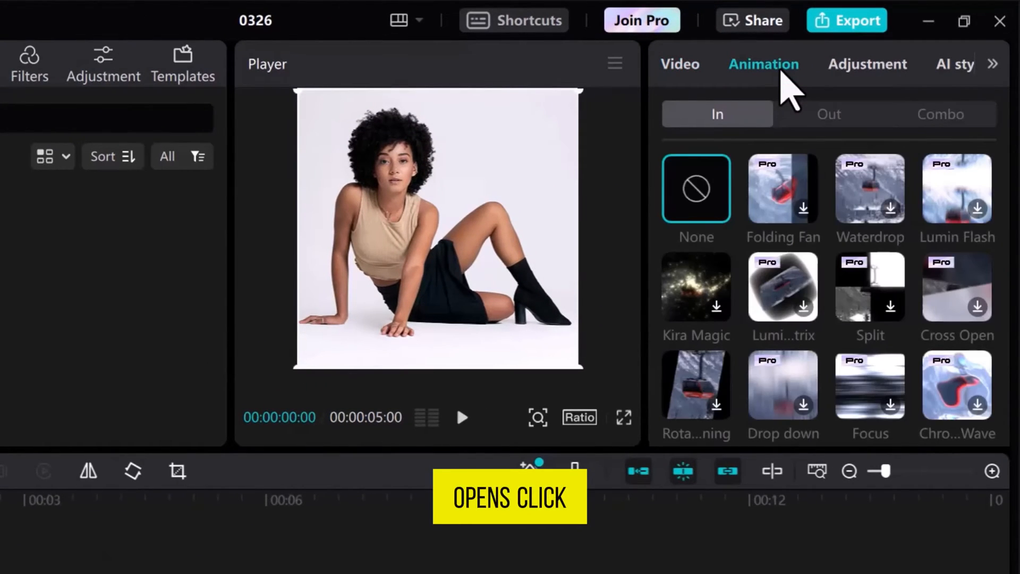
left_click(940, 114)
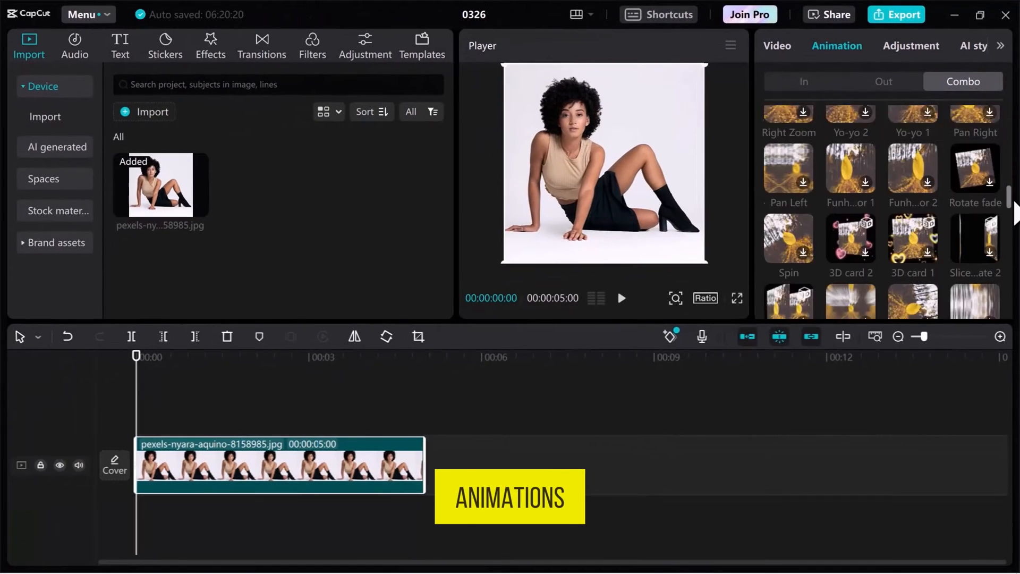
scroll("down", 3)
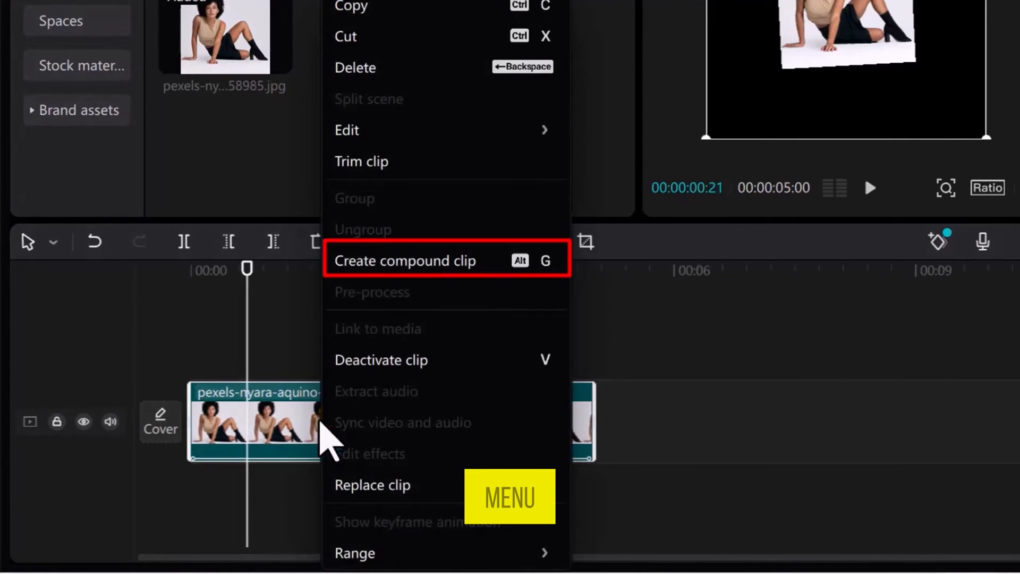
- Make the animated photo a compound clip and capture two 3-second freeze frames on a hidden track
left_click(405, 260)
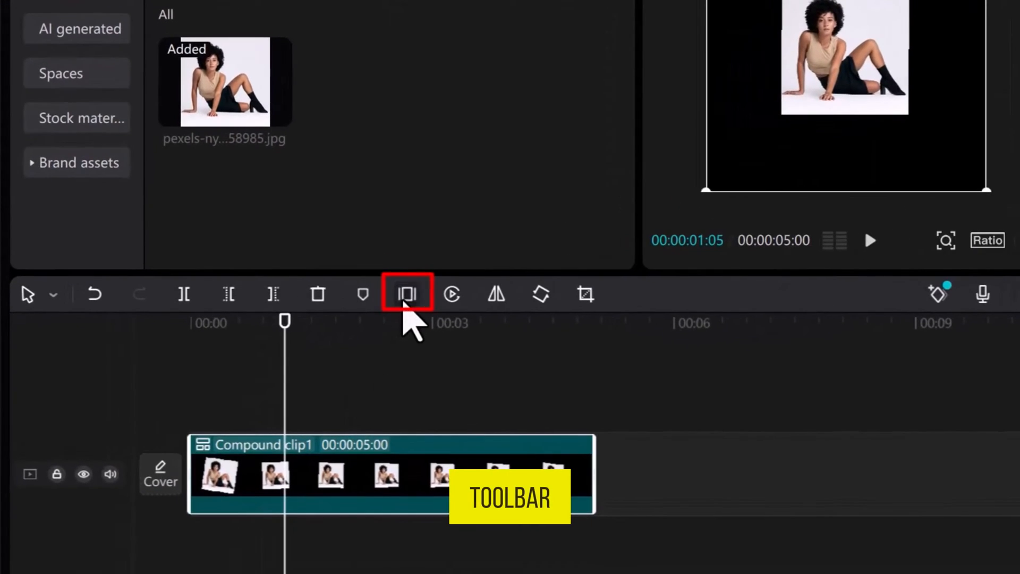
left_click(408, 295)
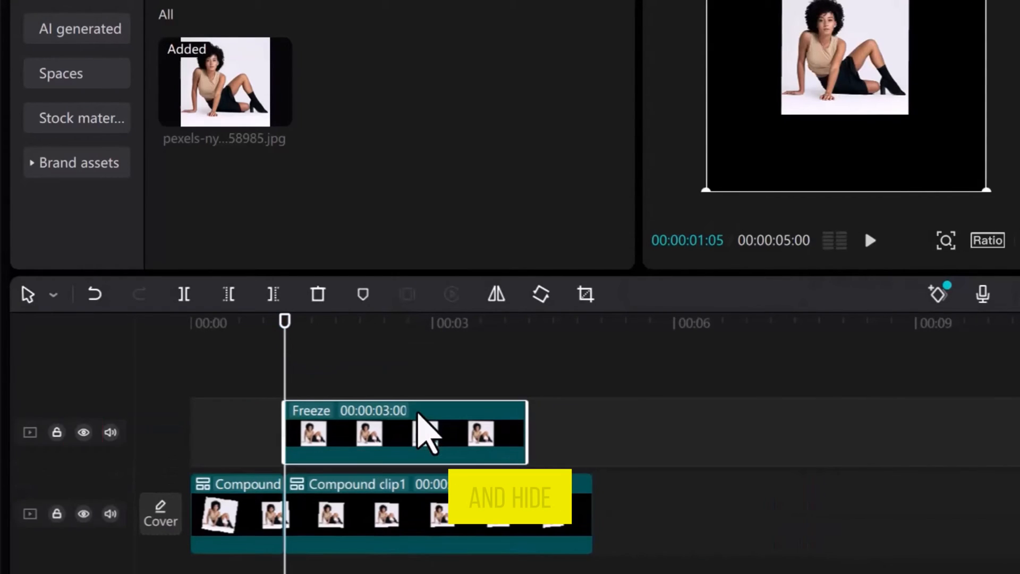
left_click(83, 433)
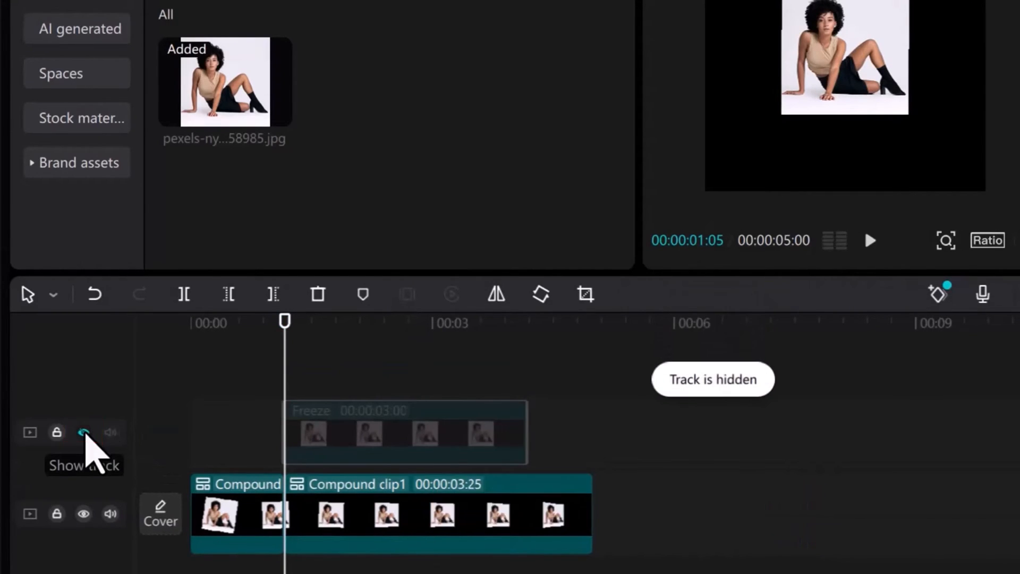
left_click(83, 433)
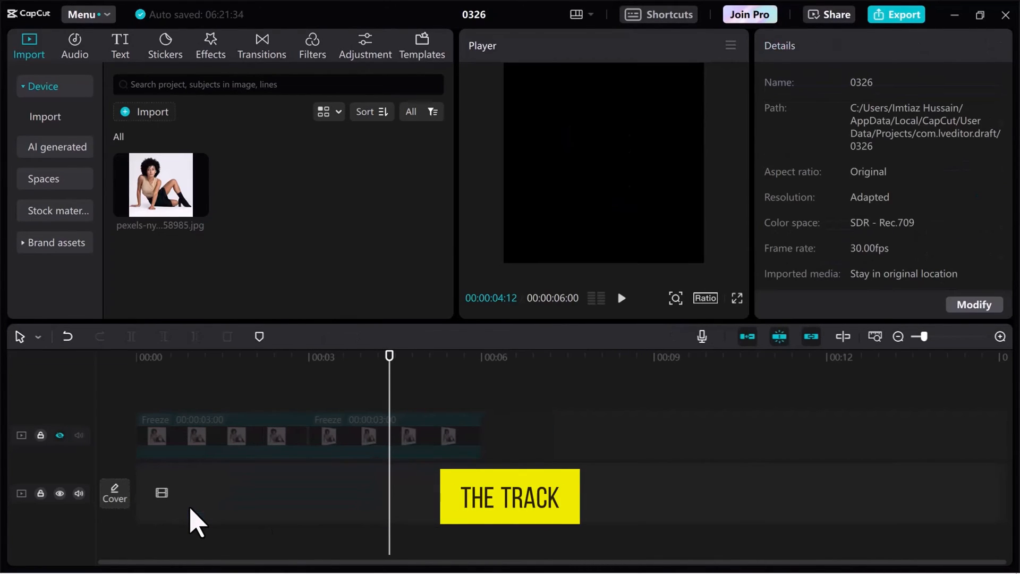
- Set the canvas to 16:9 and arrange the two freeze frames side by side on separate tracks
left_click(60, 435)
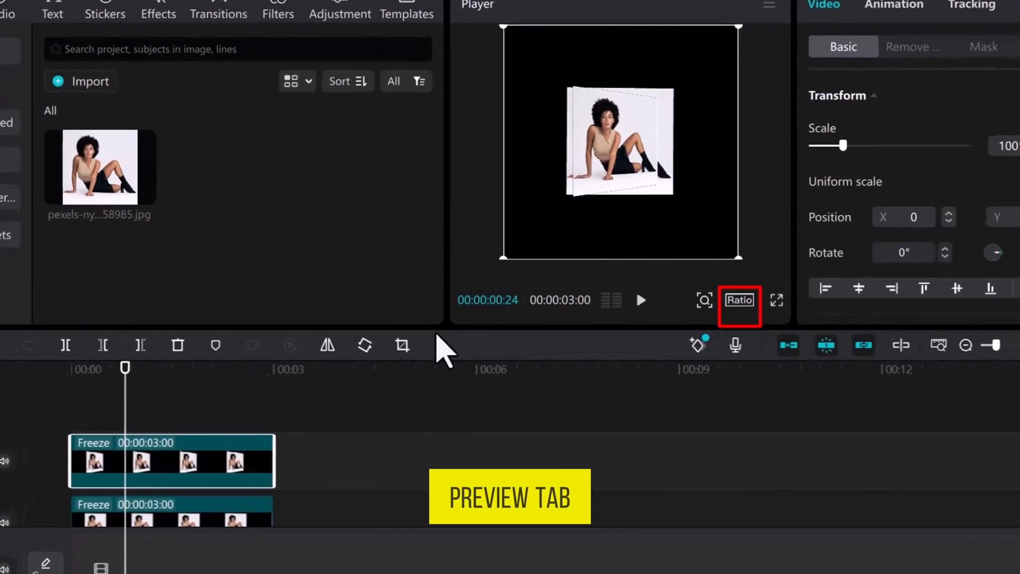
left_click(740, 300)
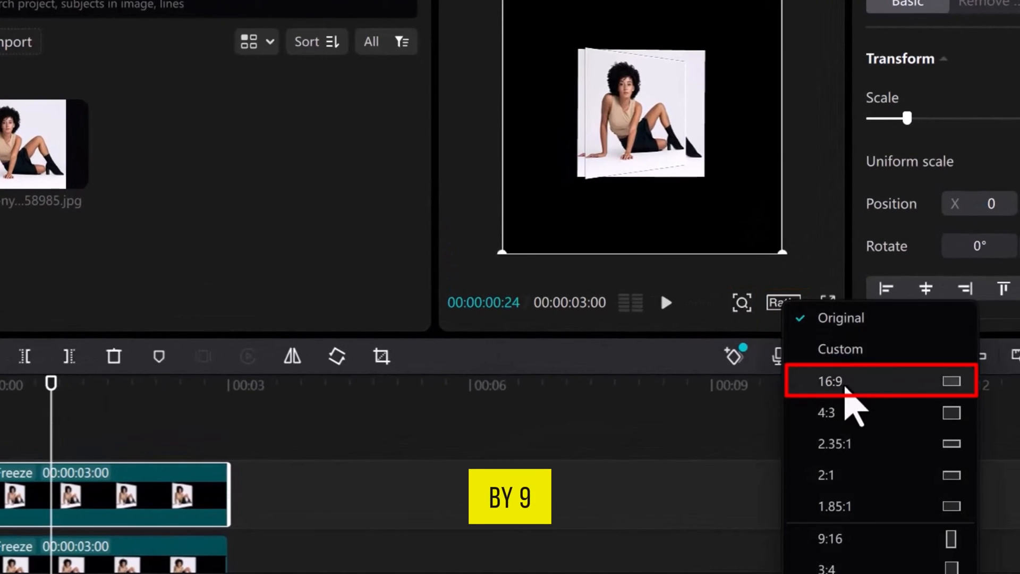
left_click(827, 382)
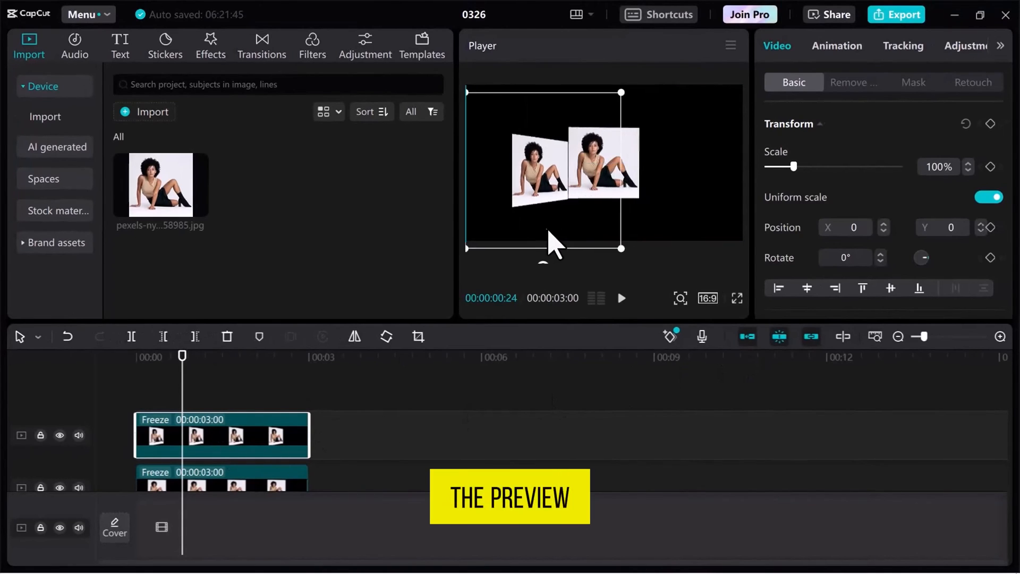
left_click(248, 485)
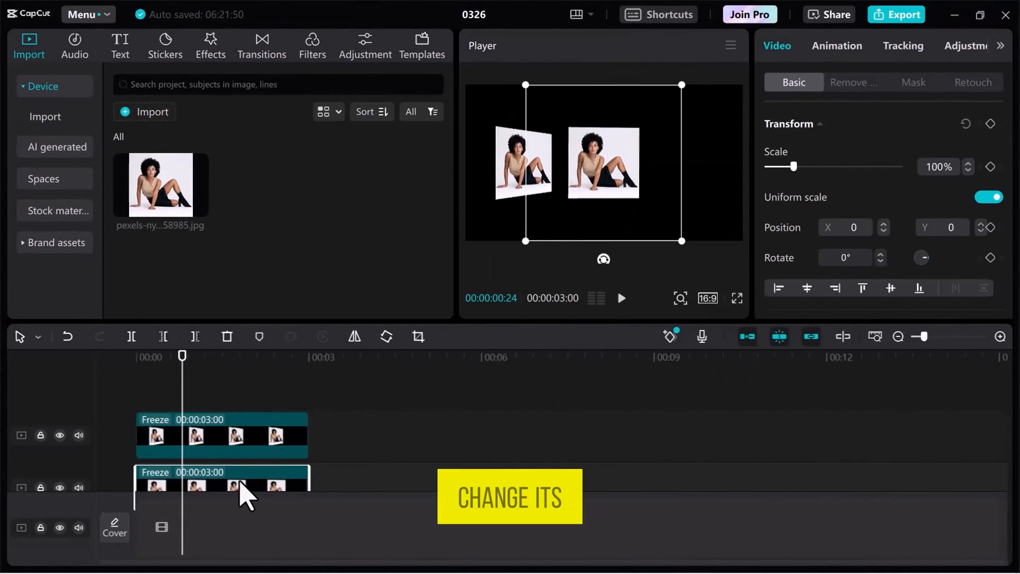